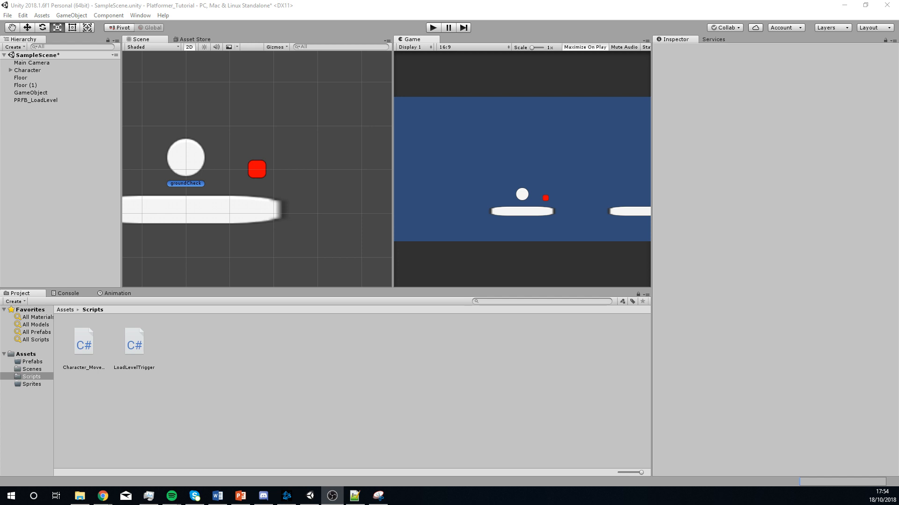
mouse_move(194, 284)
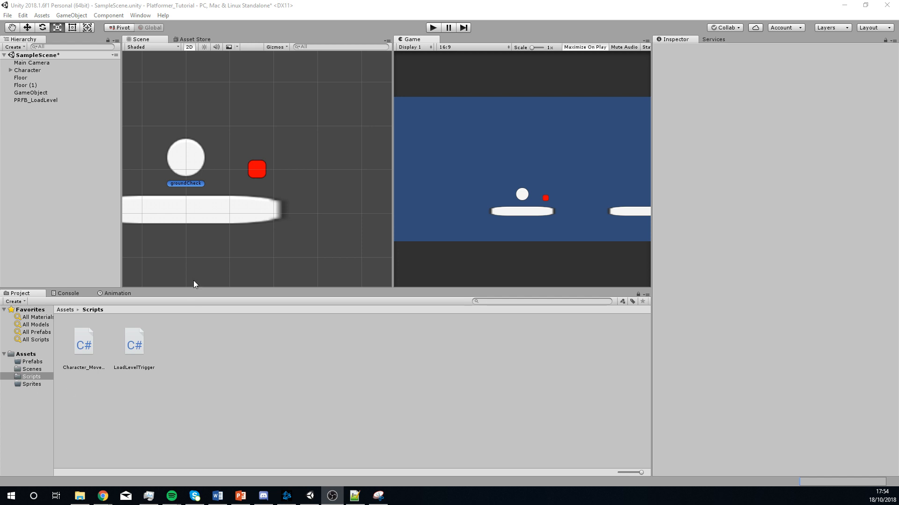
mouse_move(278, 351)
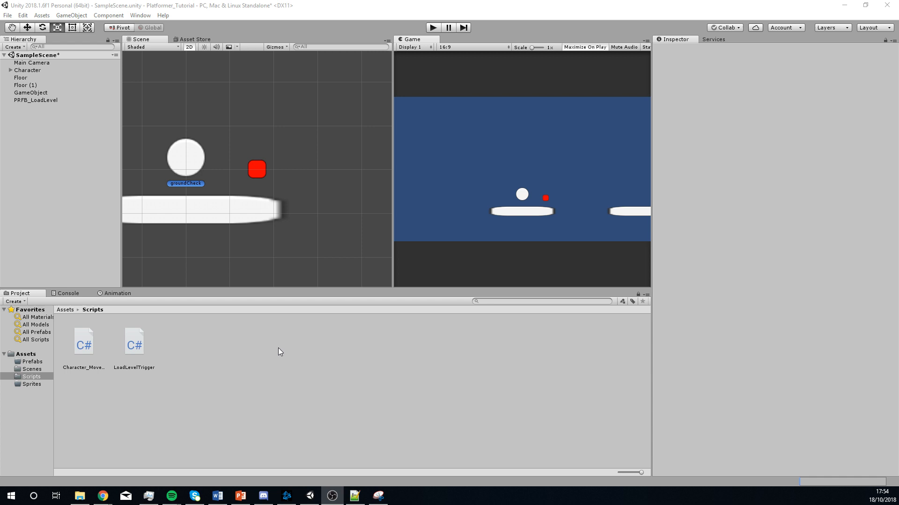
mouse_move(219, 351)
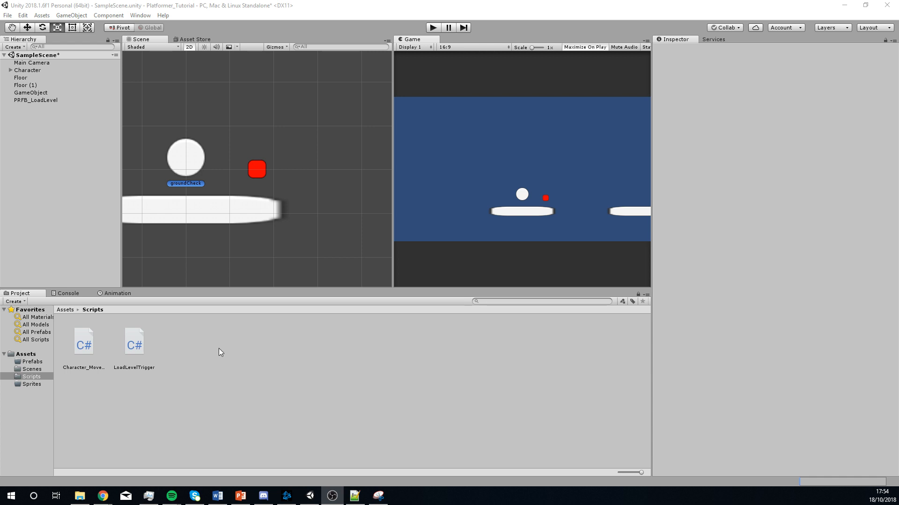
Create a C# script named CameraFollower in the Scripts folder
right_click(219, 351)
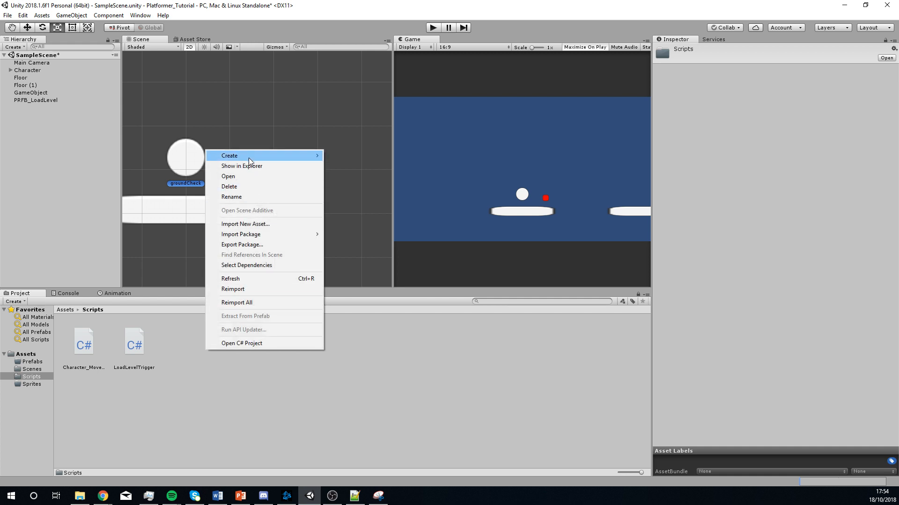
click(228, 155)
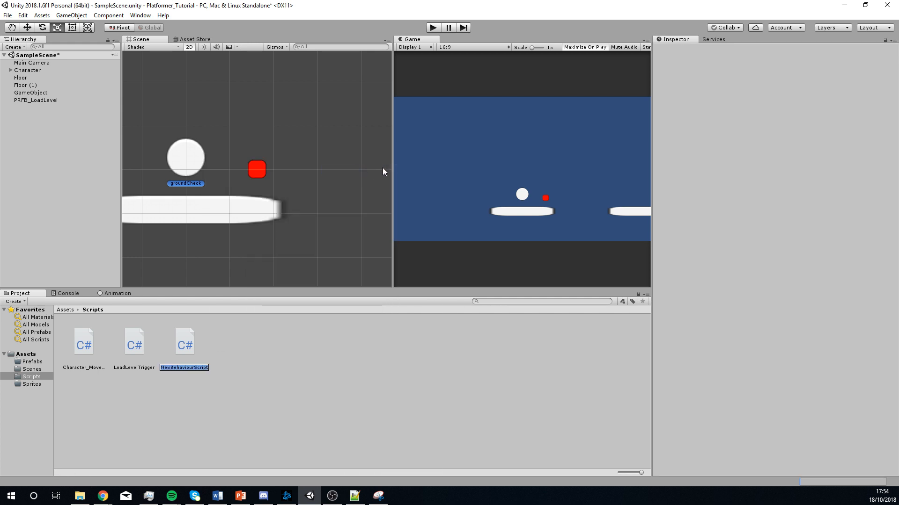
text(CameraFollower)
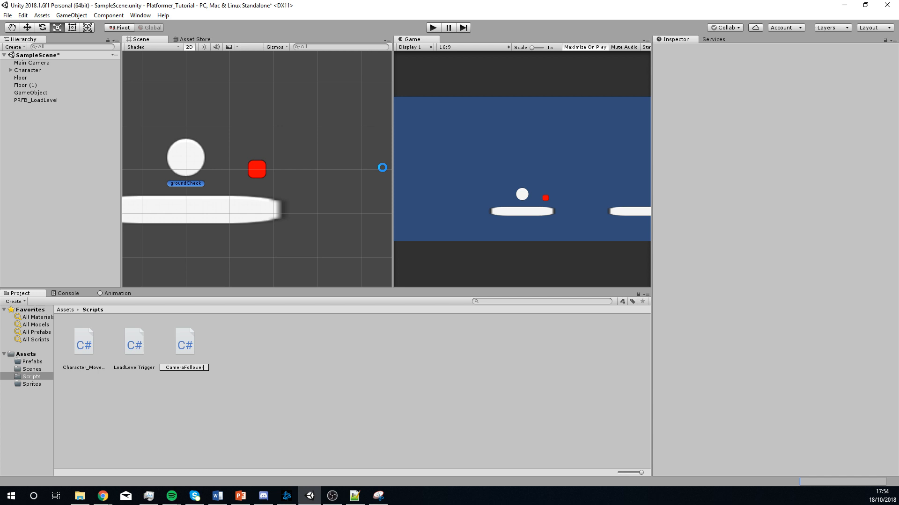
click(84, 340)
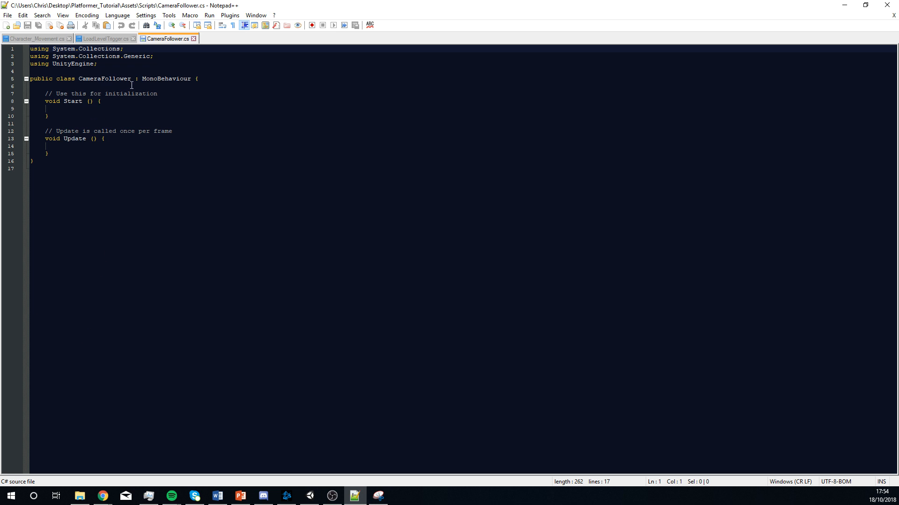
Declare a public GameObject player field inside the CameraFollower class
key(enter)
text(public)
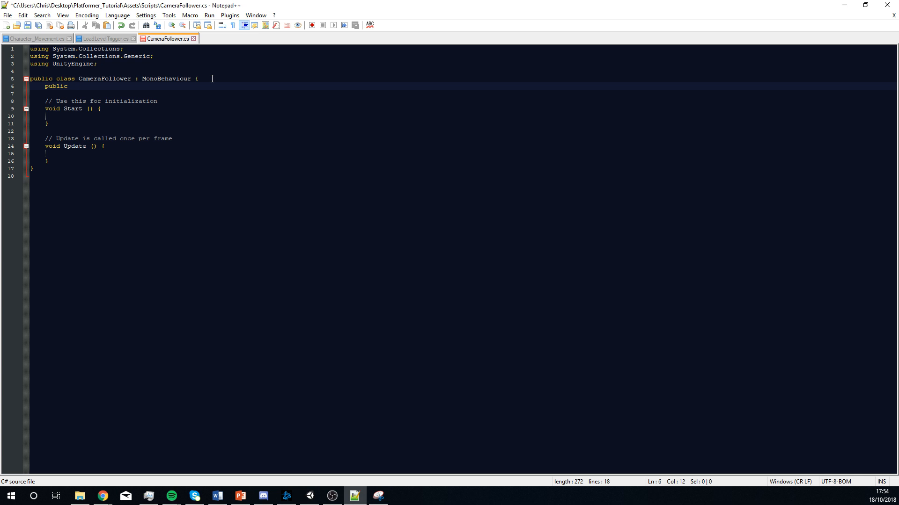
text(GameObject pl)
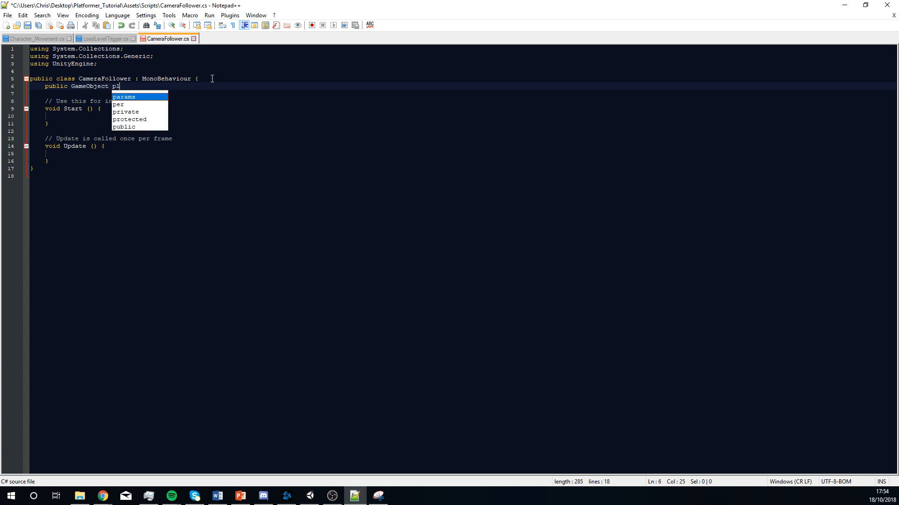
text(ayer;)
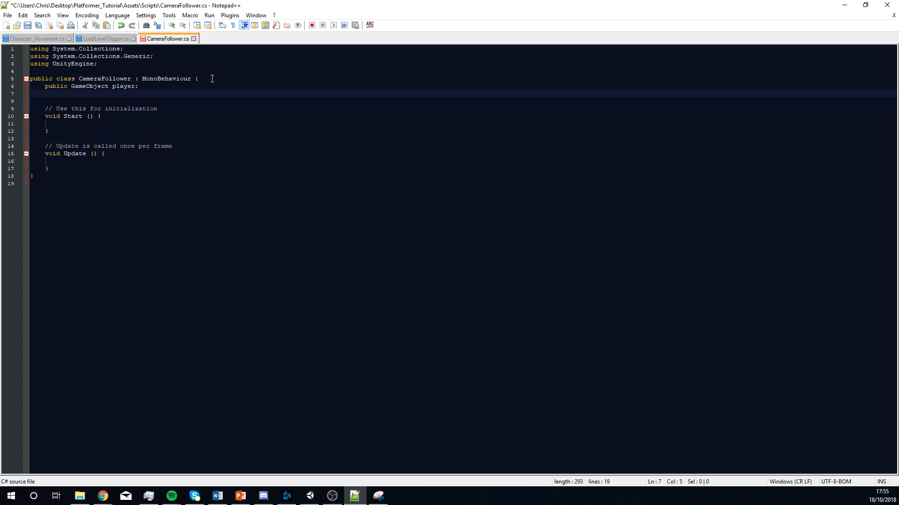
Declare a private Vector3 offset field below the player field
text(private)
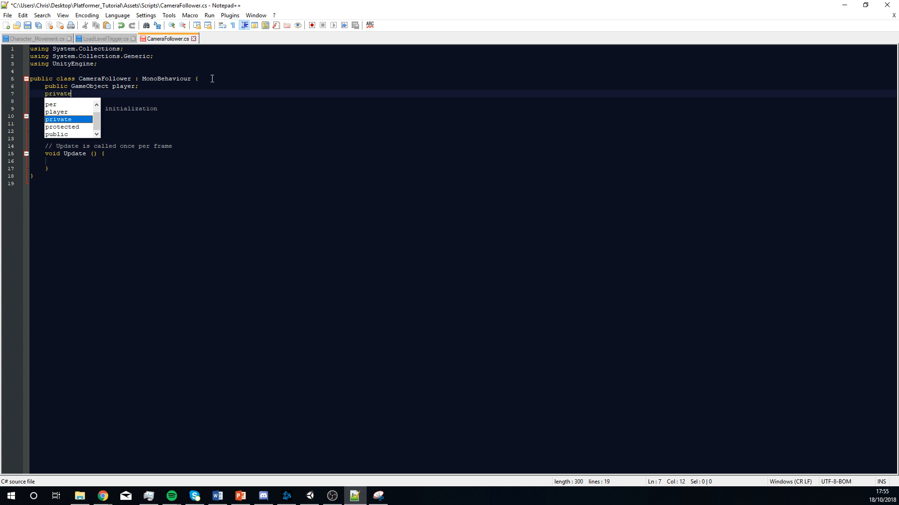
text(V)
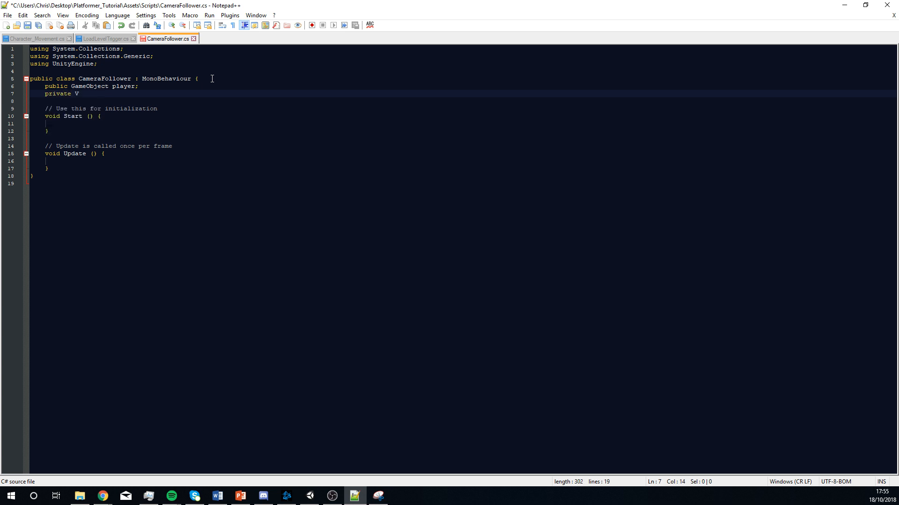
text(ector3)
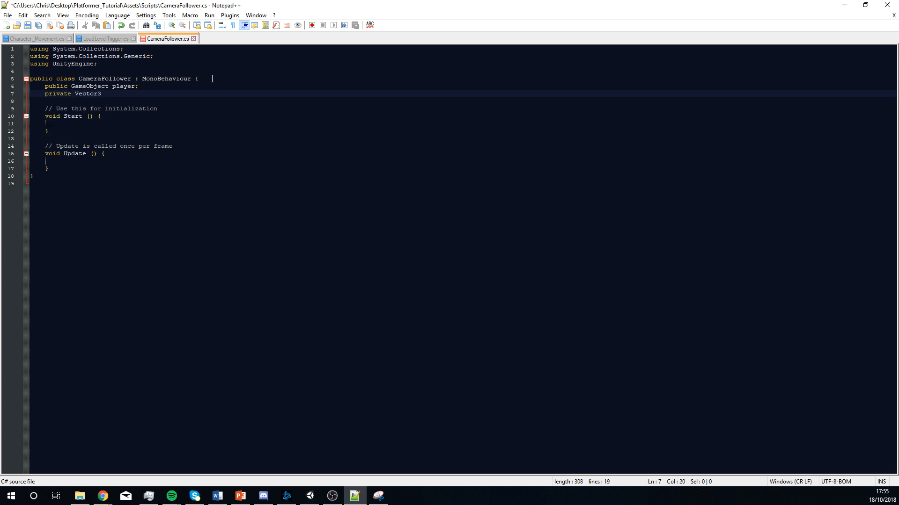
text(o)
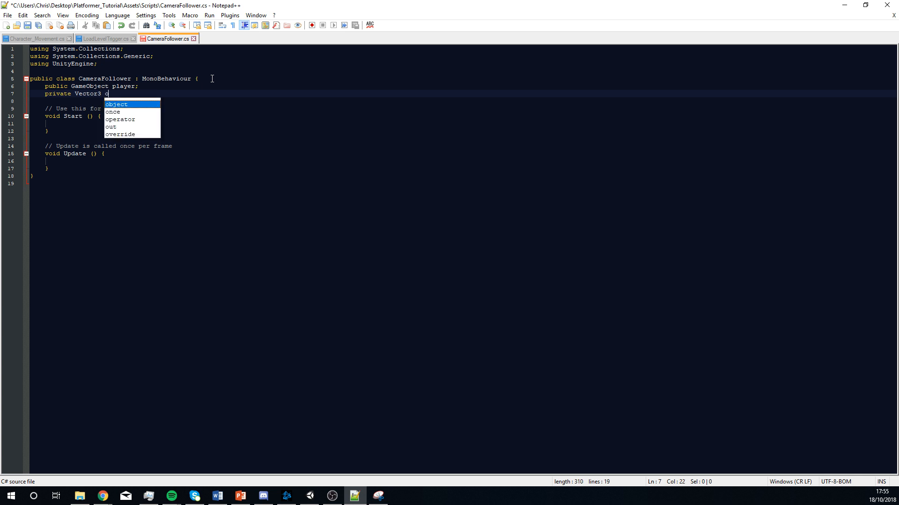
text(ffset)
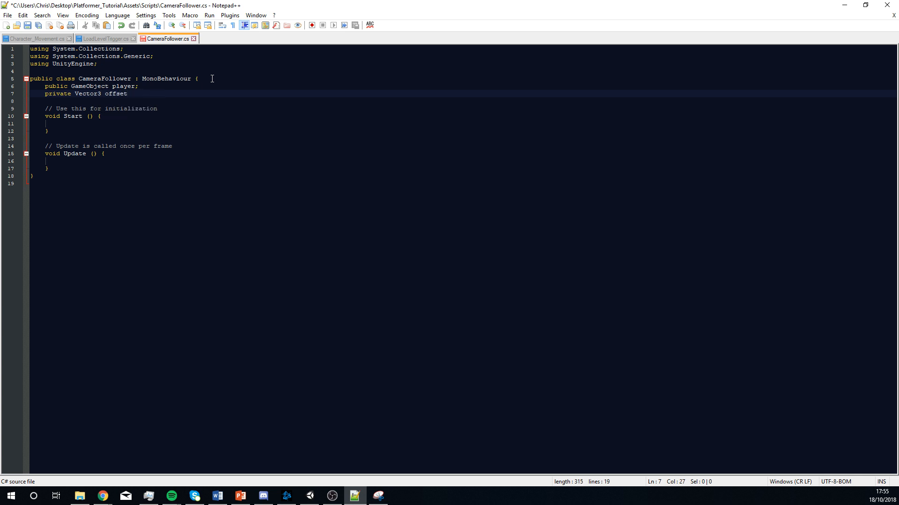
text(;)
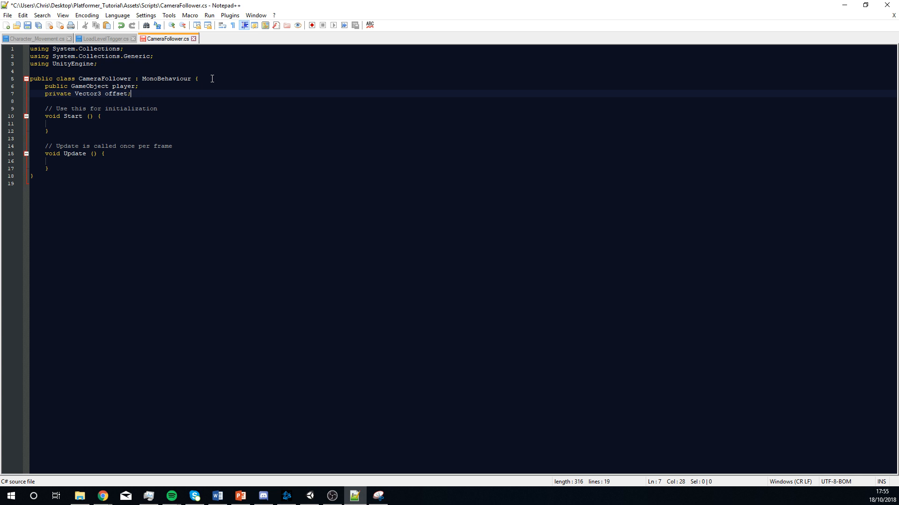
click(59, 124)
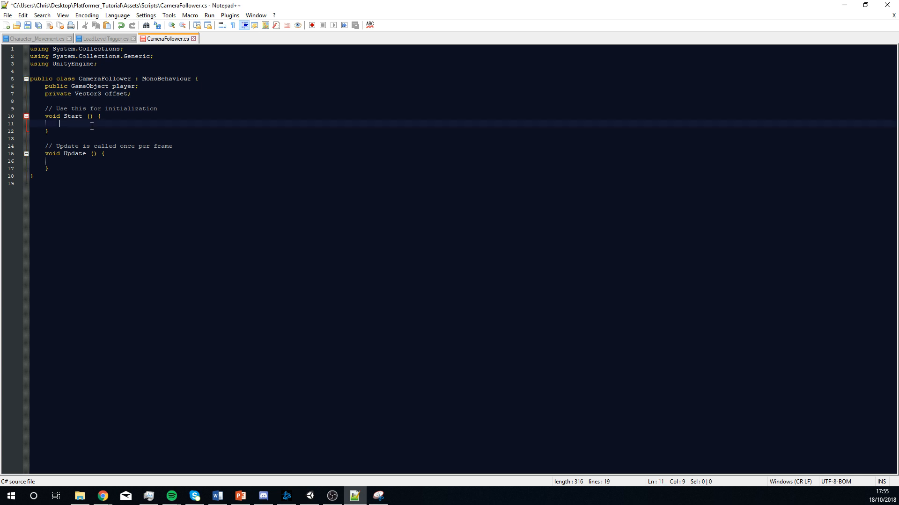
Write offset = transform.position - player.transform.position; inside Start()
text(offset)
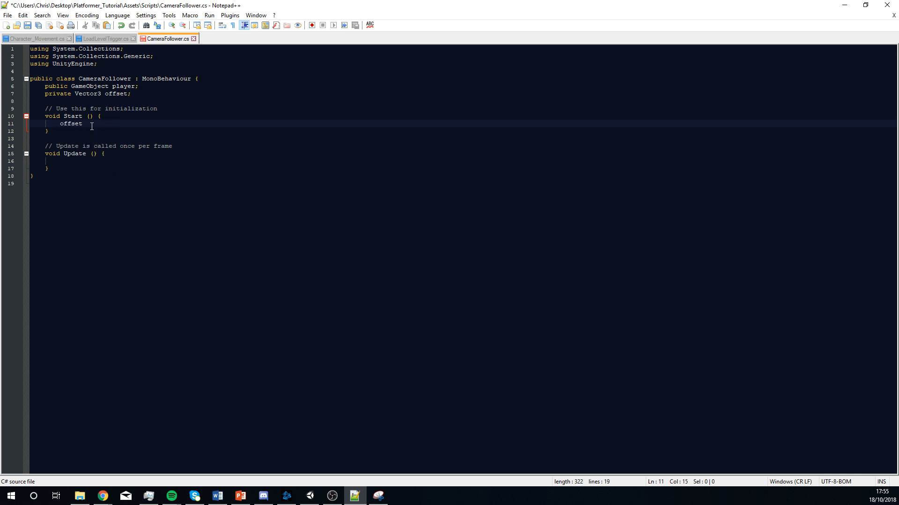
text(=)
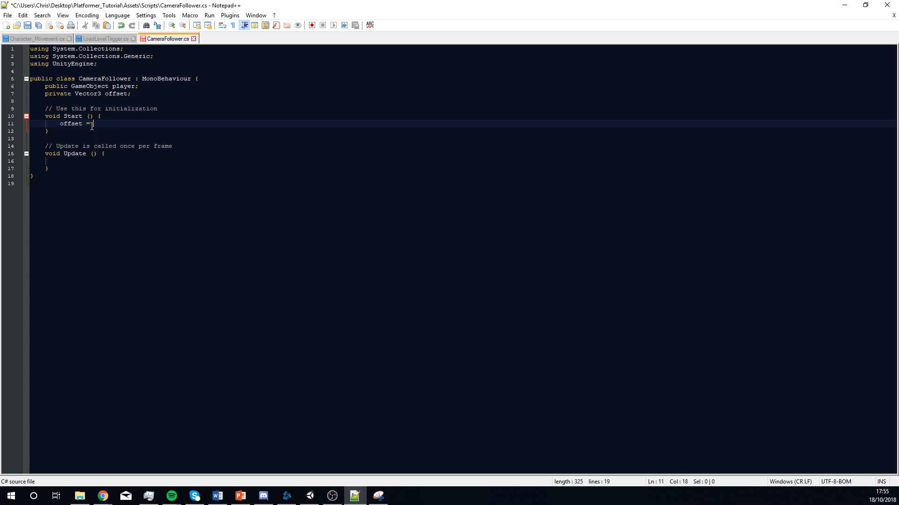
text(transform.position)
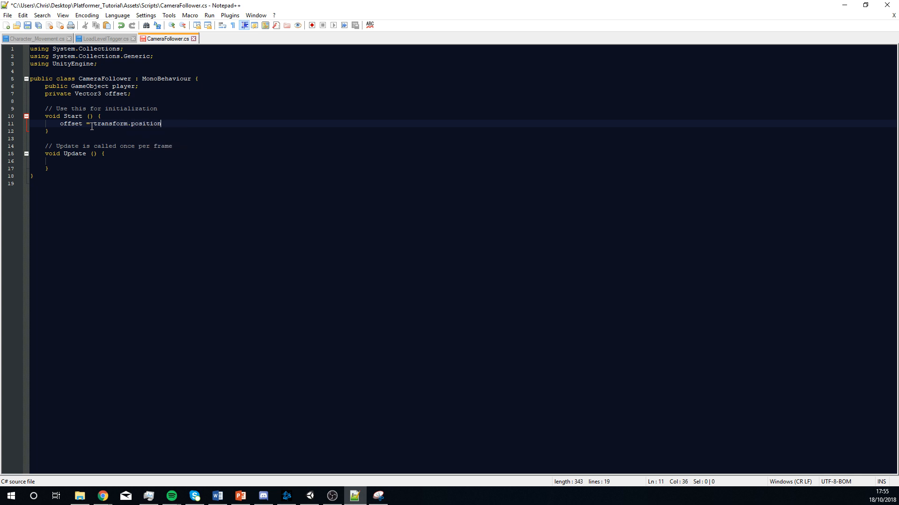
text(" ")
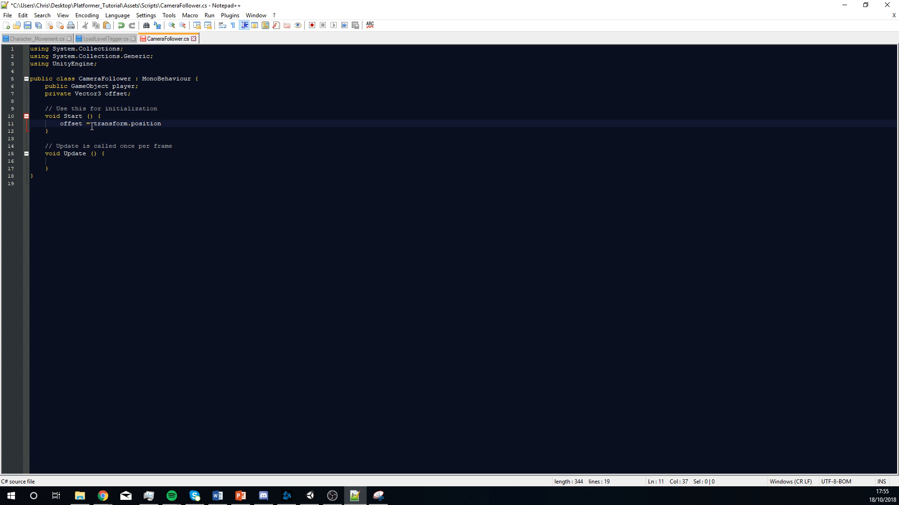
text(-)
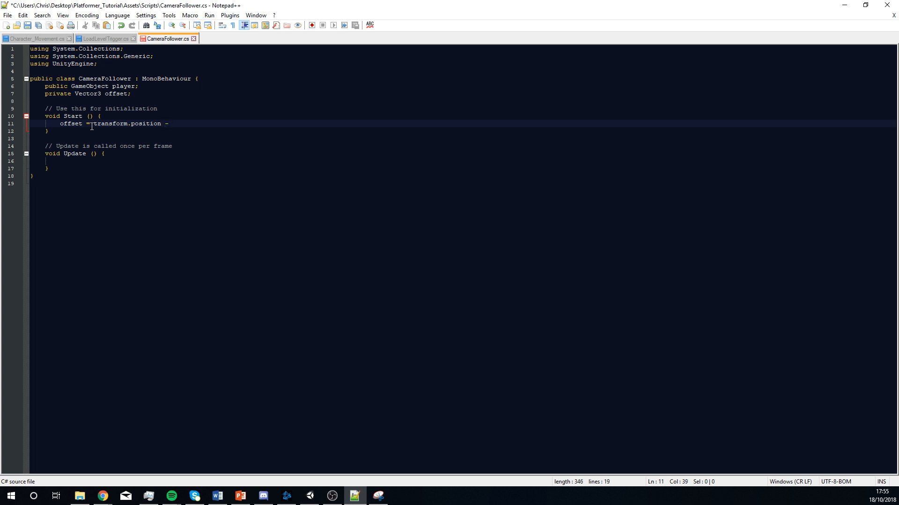
text(player)
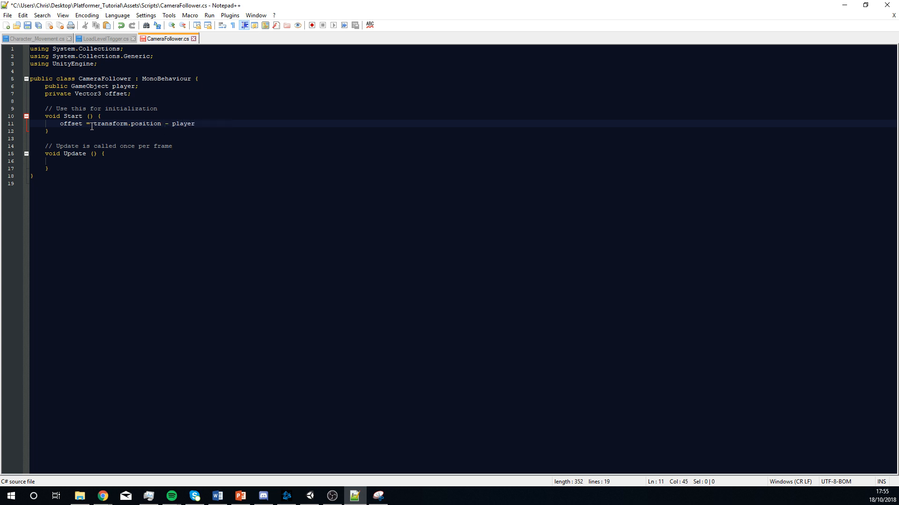
text(.transform.position;)
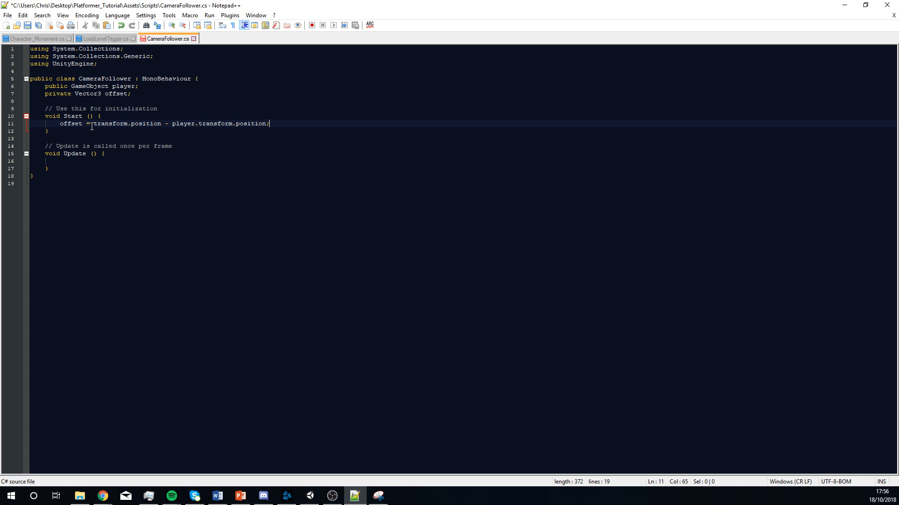
mouse_move(73, 172)
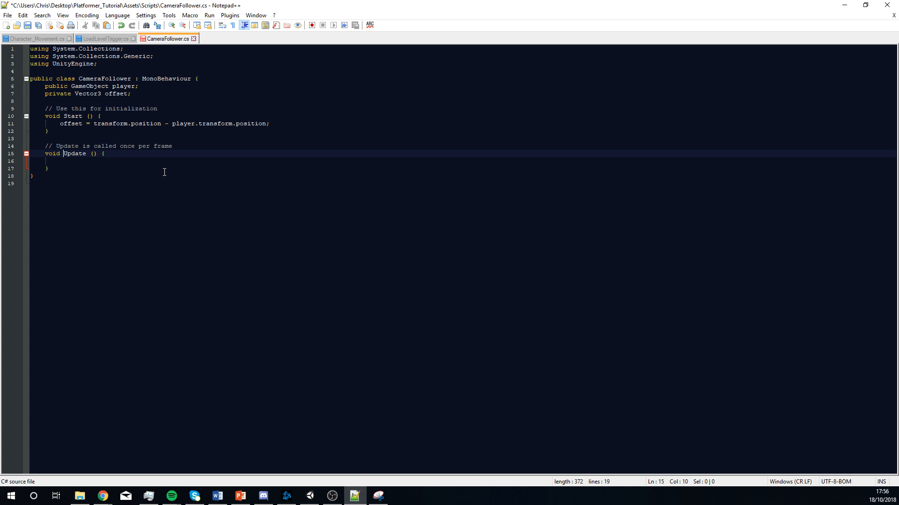
Make LateUpdate set transform.position to player.transform.position + offset, and save the script
text(Late)
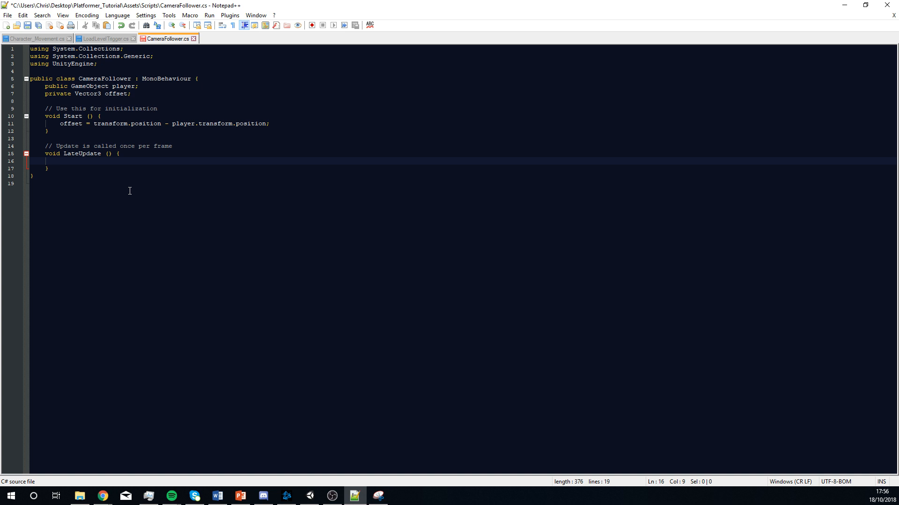
text(transform)
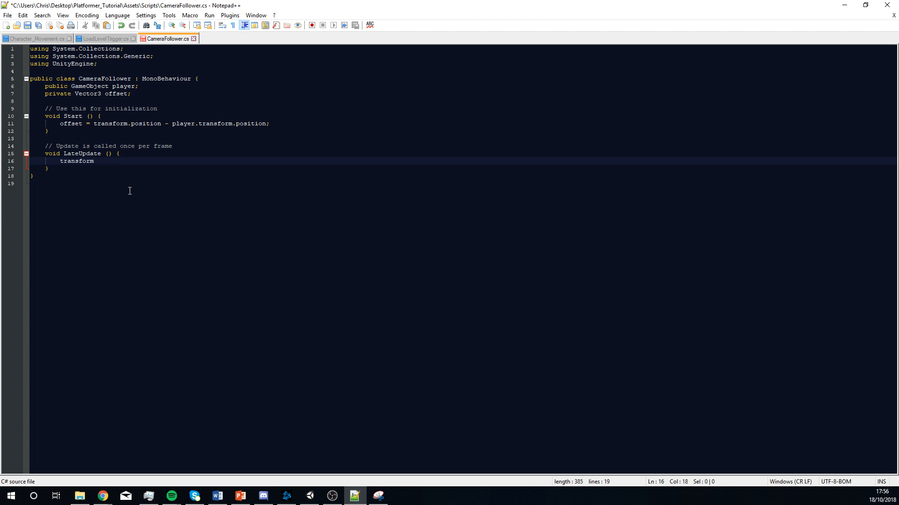
text(.position =)
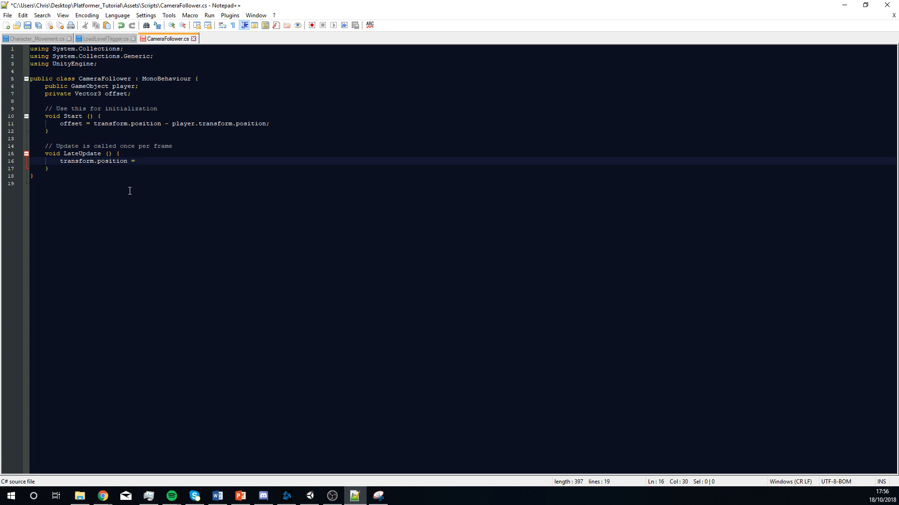
text(player.)
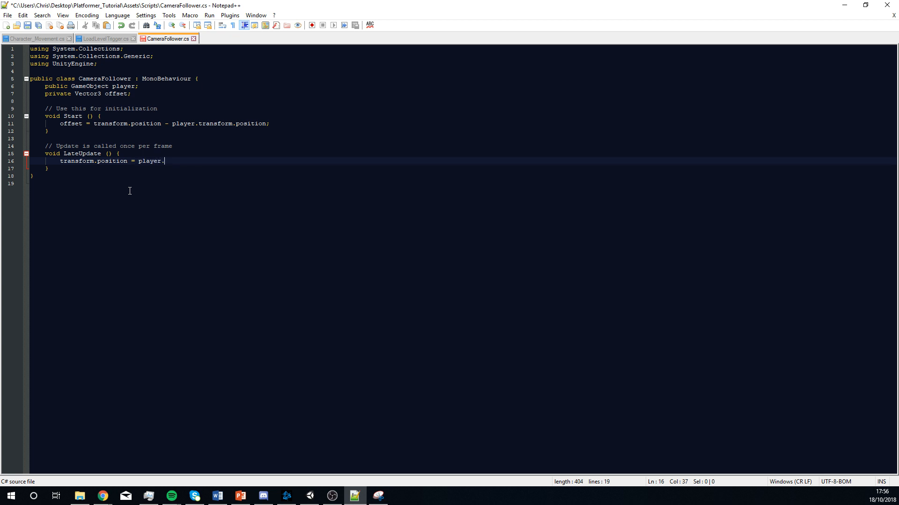
text(transform.r)
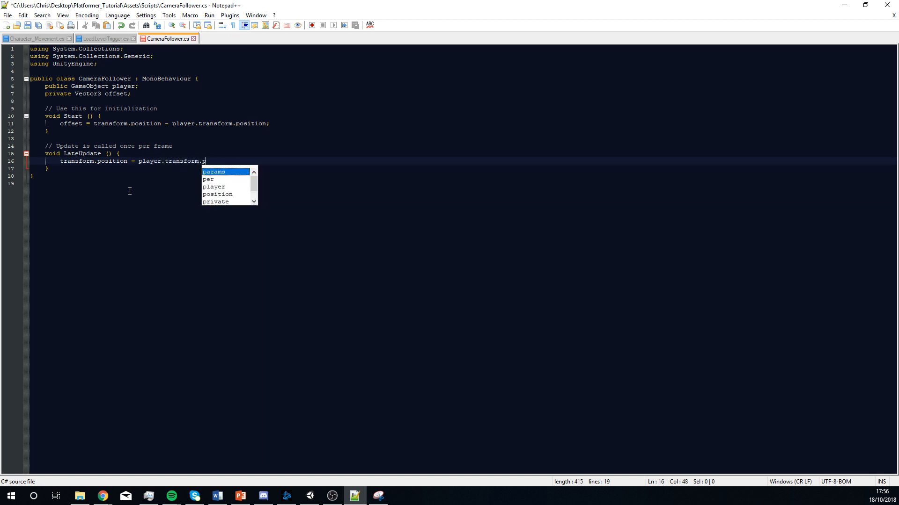
text(osition + offset;)
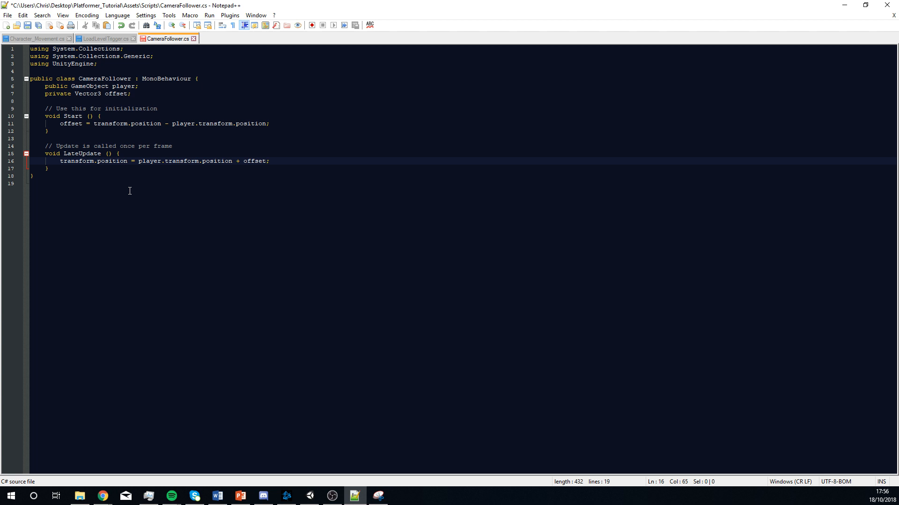
key(ctrl+s)
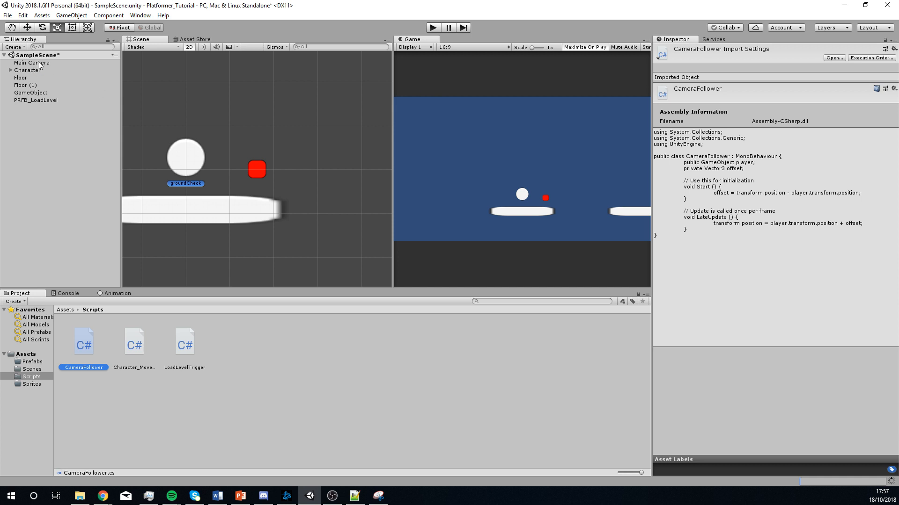
Attach CameraFollower to the Main Camera with Character as its Player
click(32, 61)
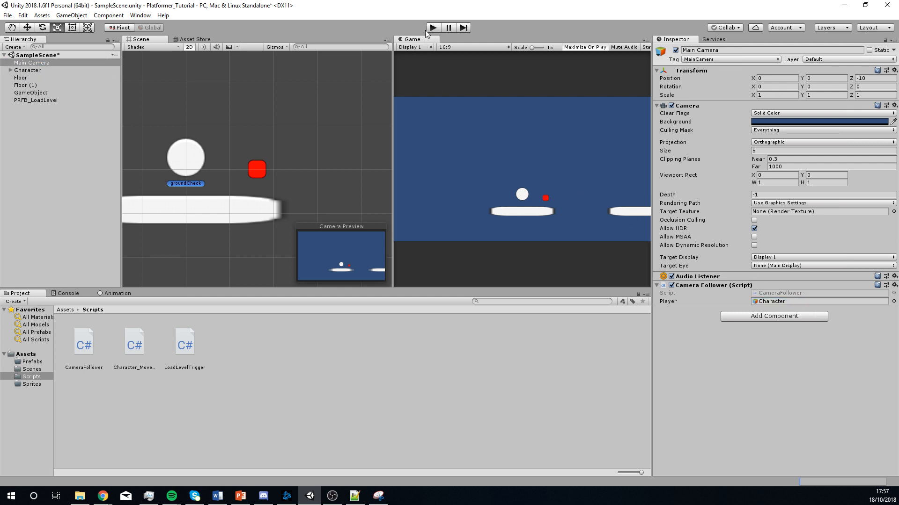
Set the Character_Movement Spd value to 10
click(27, 70)
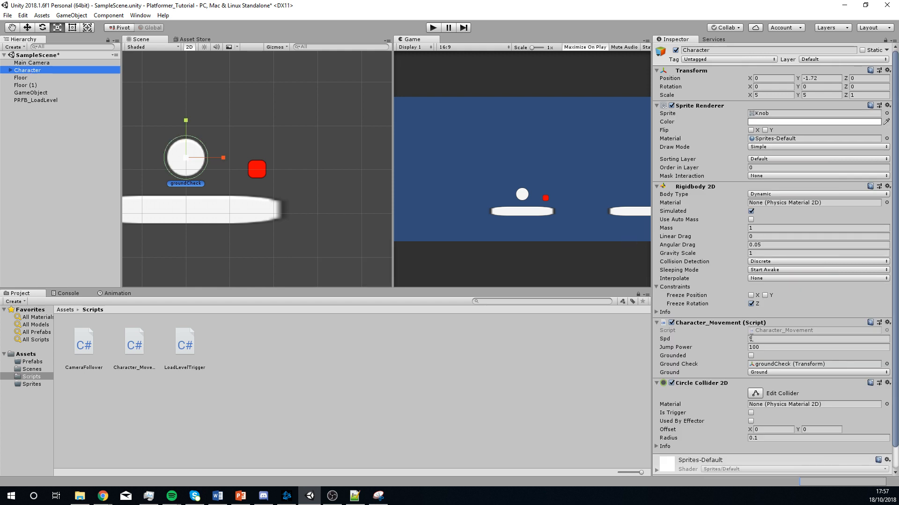
click(802, 339)
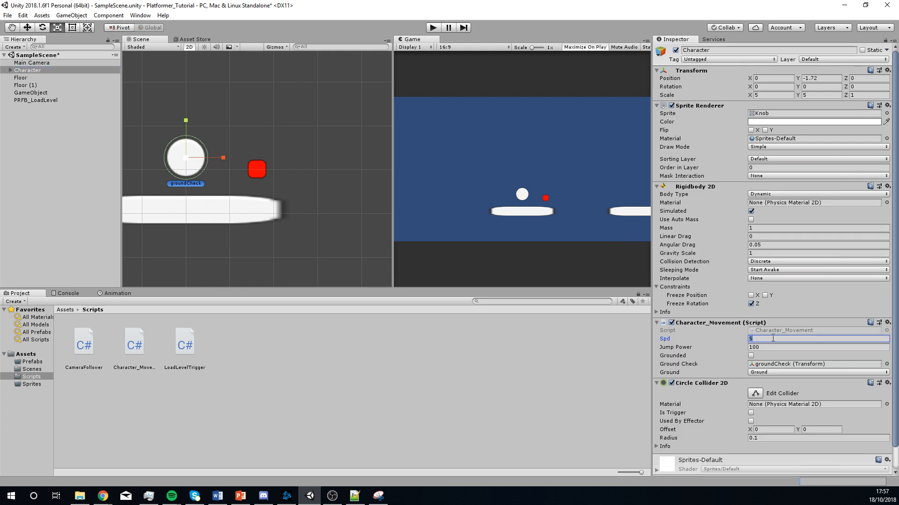
text(10)
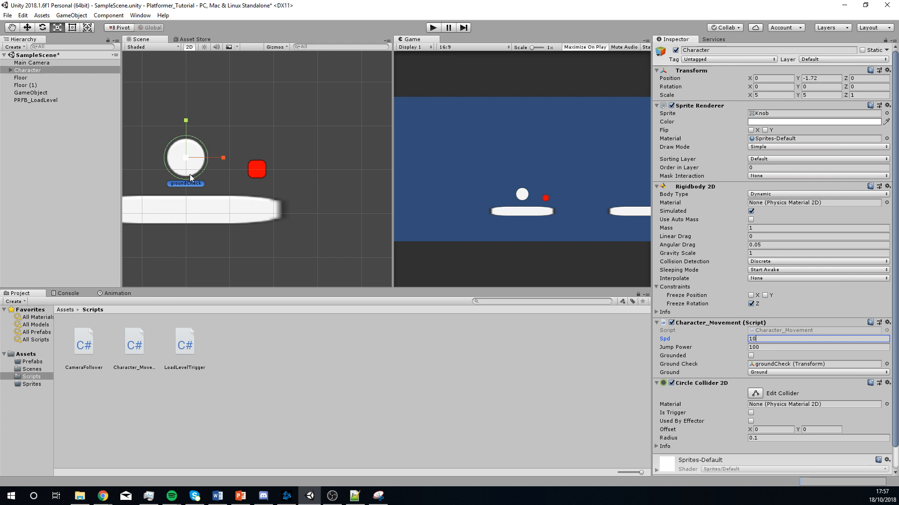
click(35, 100)
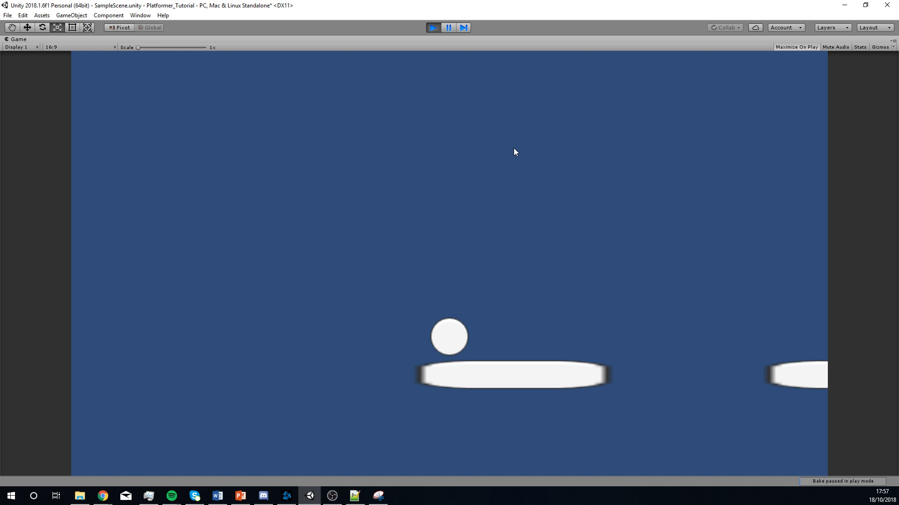
Focus the running game view and move the character to test camera tracking
click(448, 27)
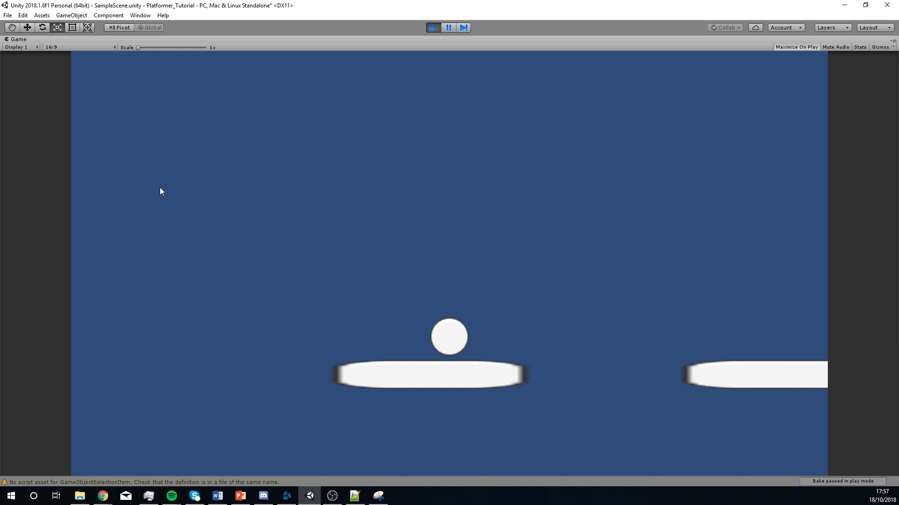
mouse_move(17, 285)
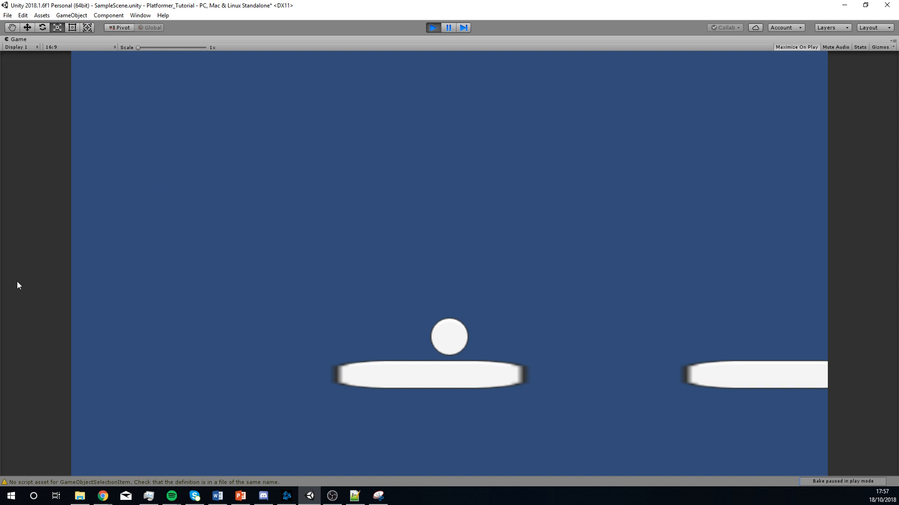